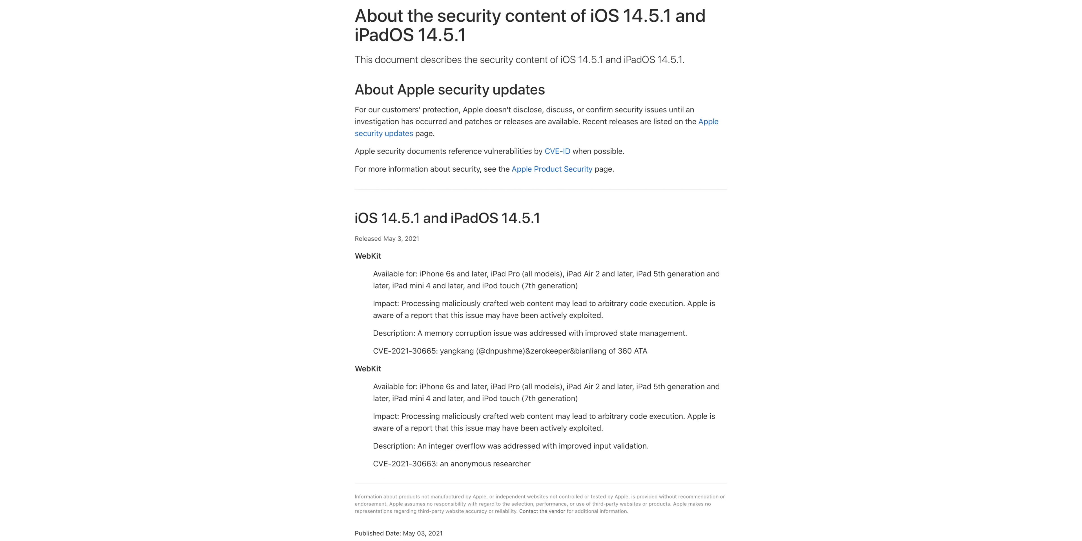
scroll(down, 3)
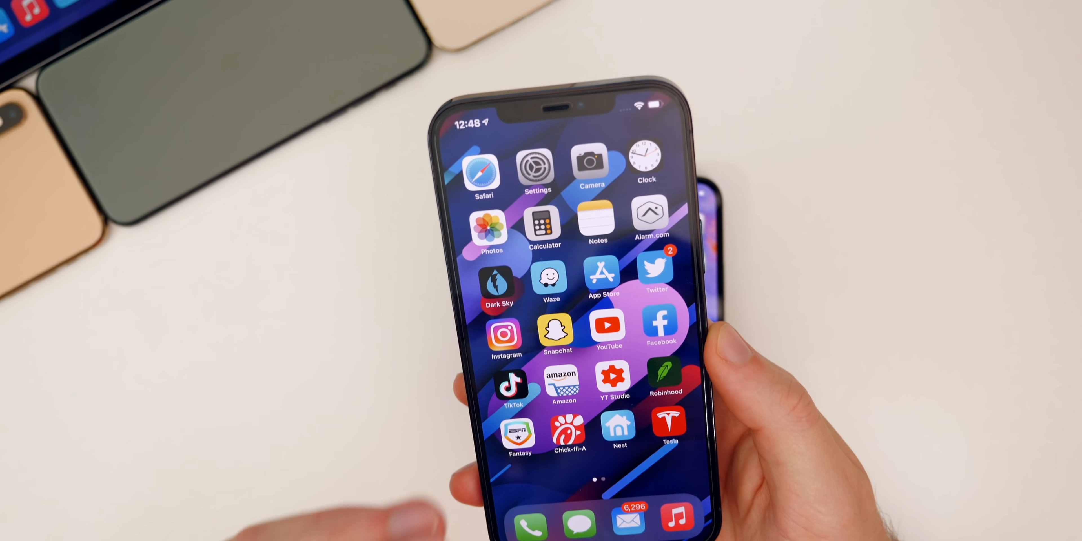
click(535, 167)
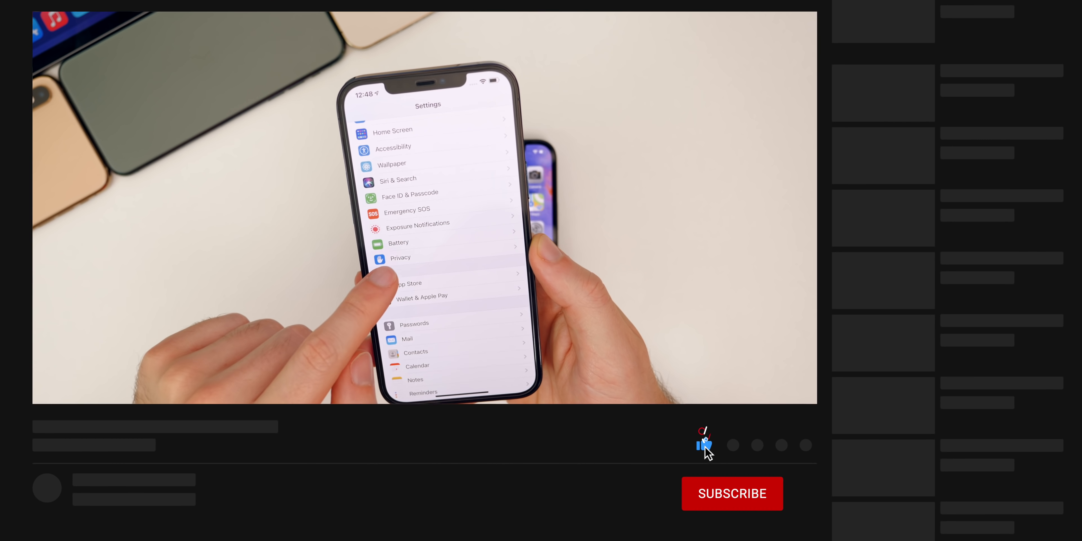
click(731, 494)
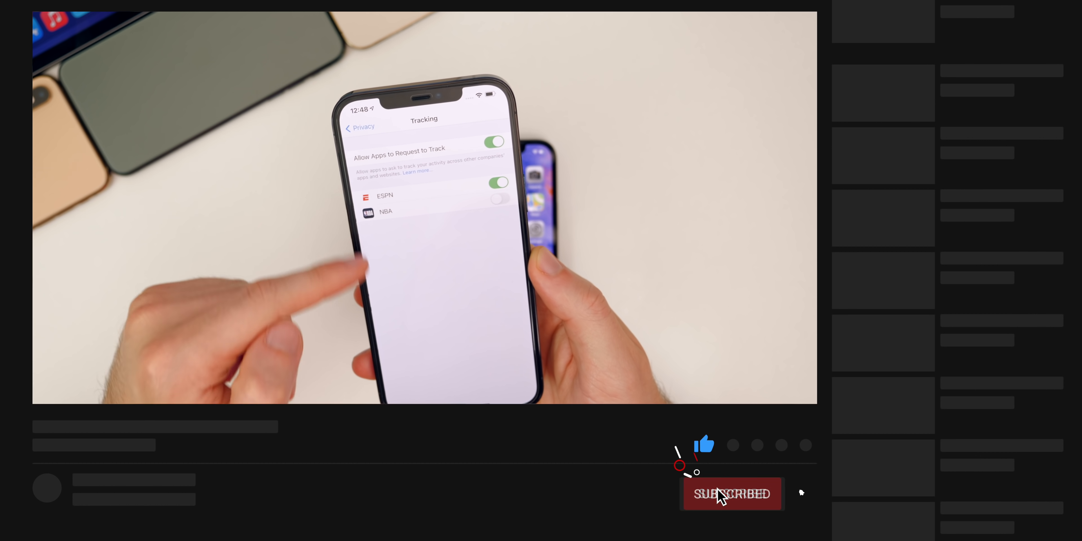